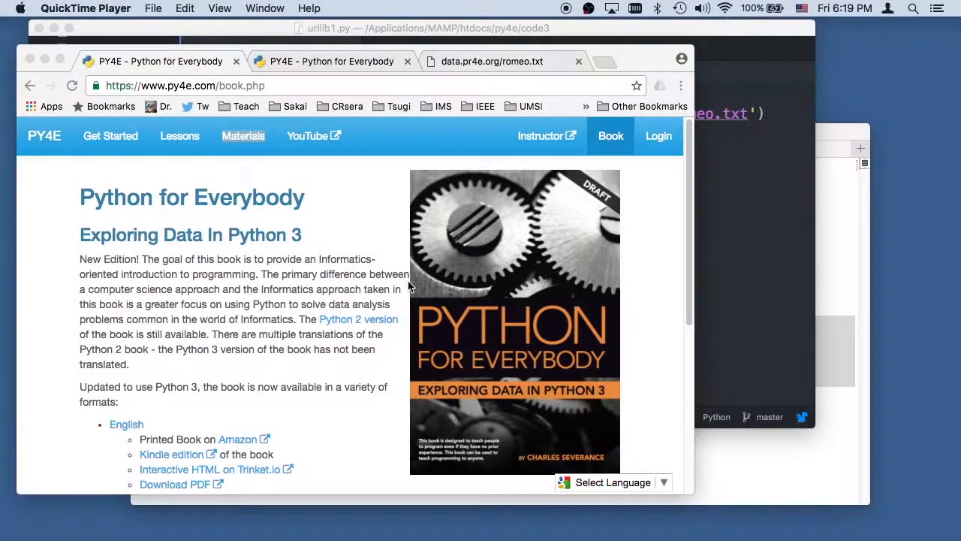
pyautogui.moveTo(326, 148)
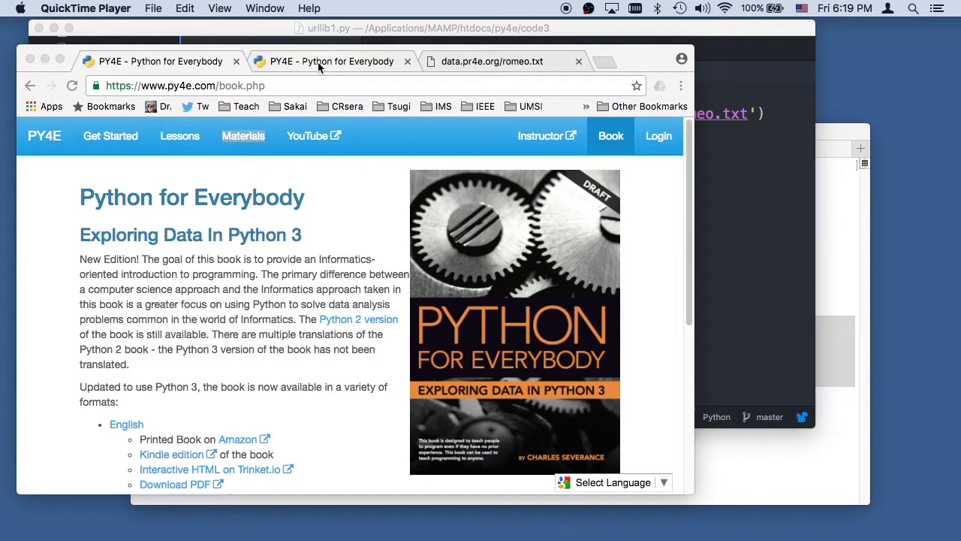
# Step: Show the PY4E materials page with the Sample Code ZIP link in Chrome's second tab
pyautogui.click(243, 136)
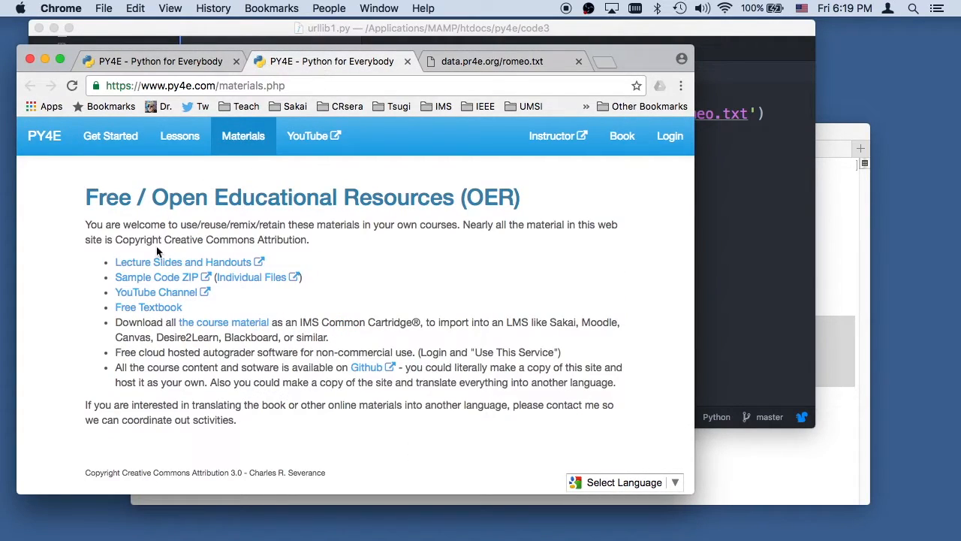
pyautogui.moveTo(157, 277)
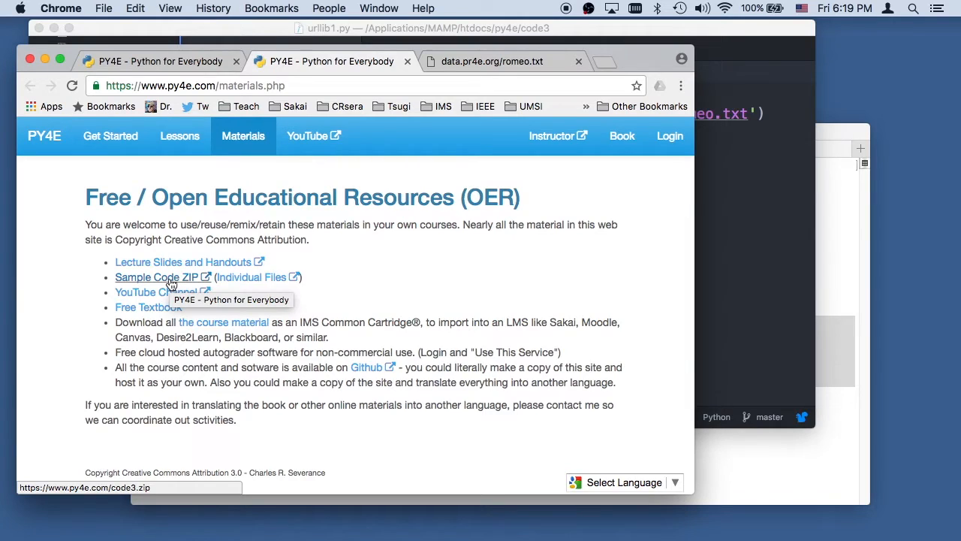
pyautogui.moveTo(756, 188)
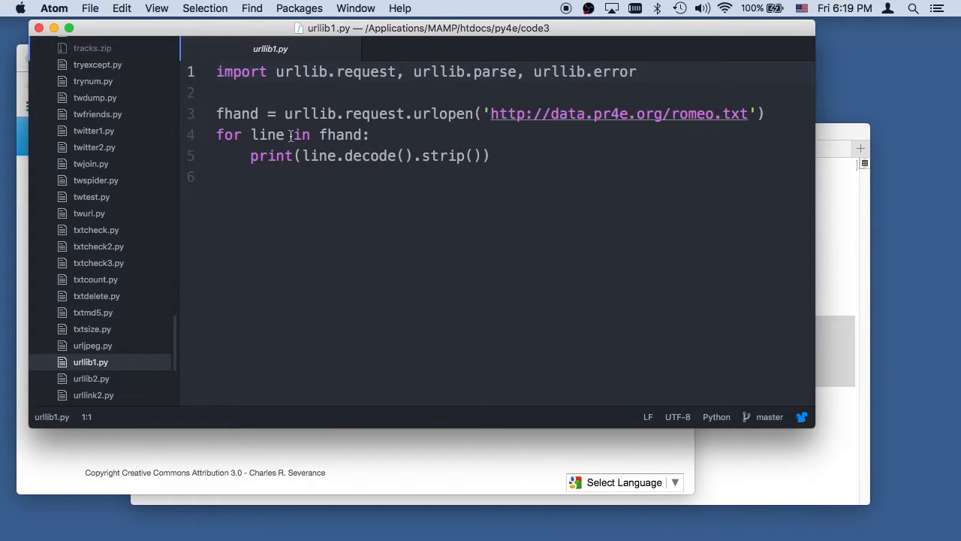
pyautogui.moveTo(338, 273)
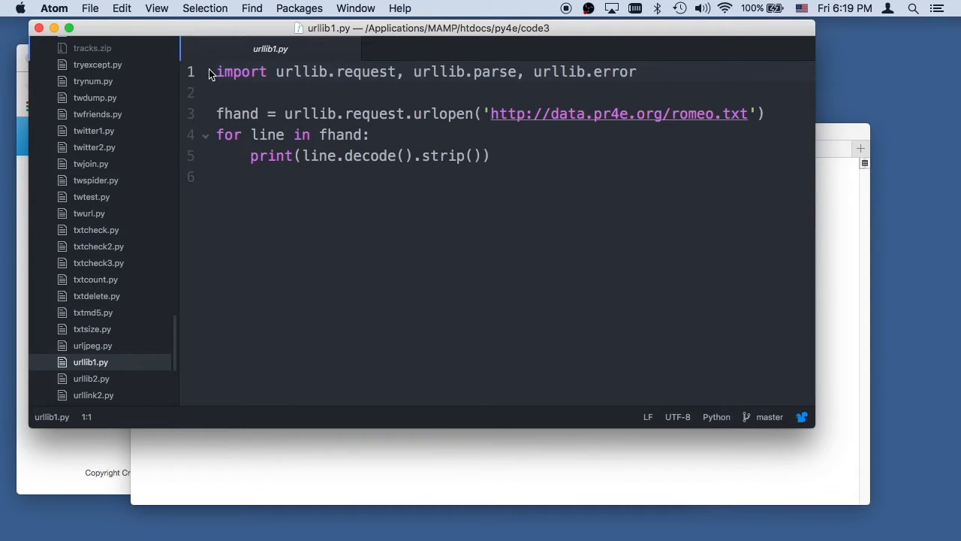
pyautogui.moveTo(315, 62)
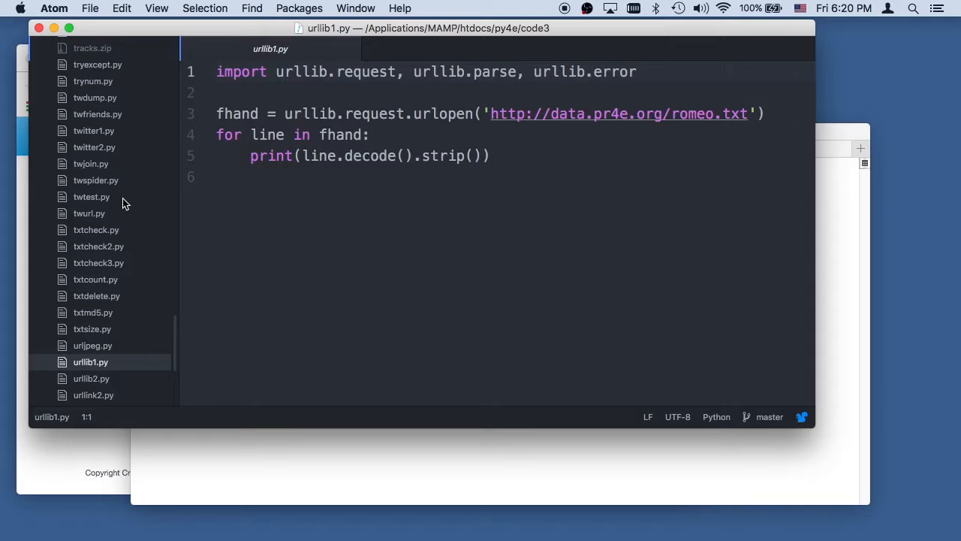
pyautogui.moveTo(497, 125)
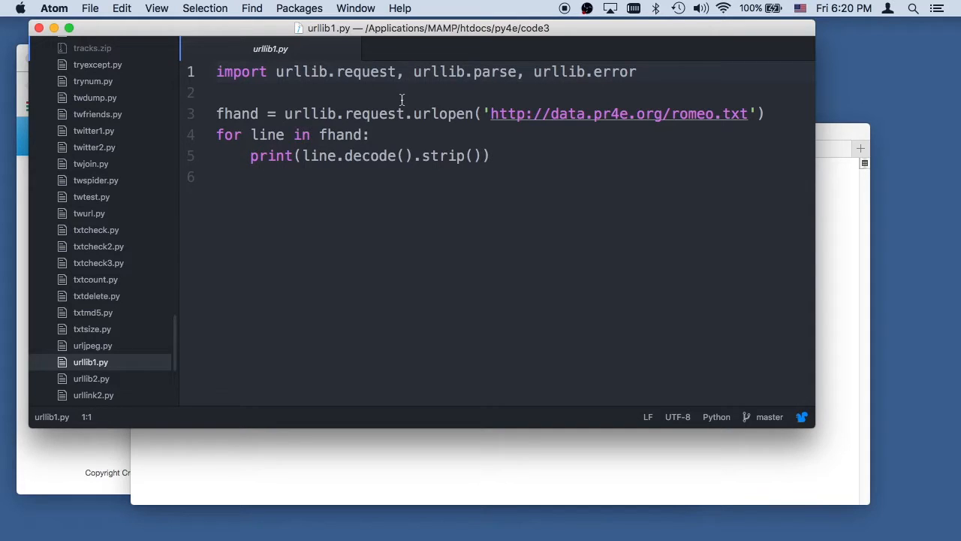
pyautogui.moveTo(532, 143)
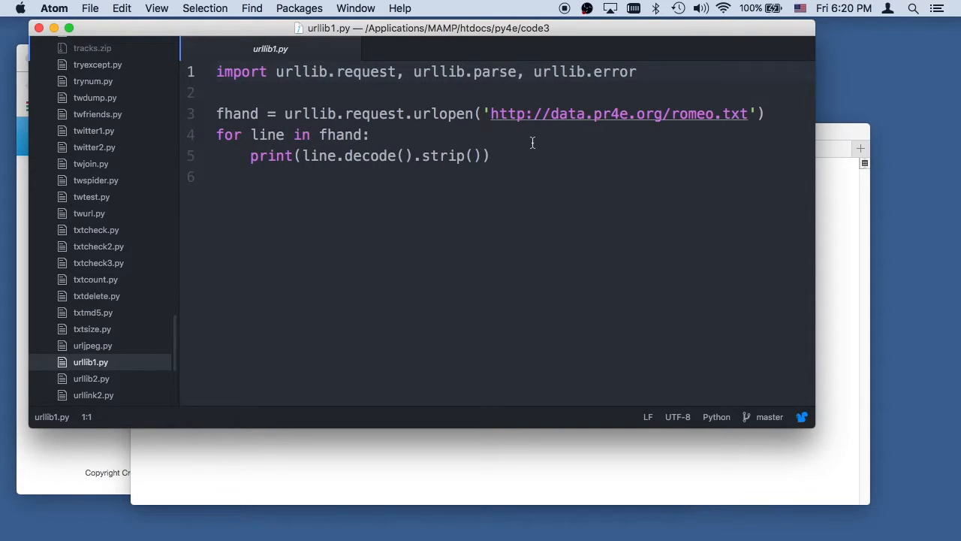
pyautogui.moveTo(468, 115)
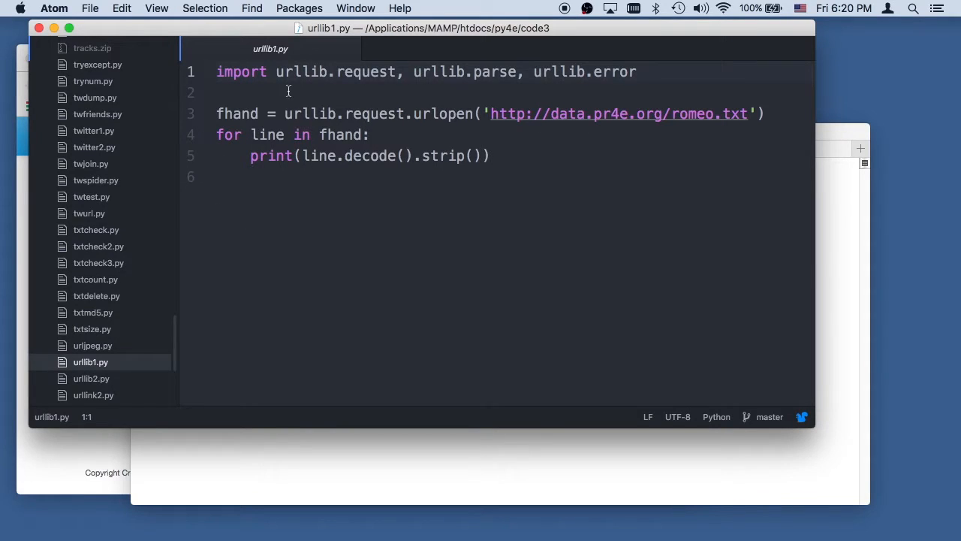
# Step: Review urllib1.py printing romeo.txt lines in Atom, then bring Terminal forward
pyautogui.click(371, 113)
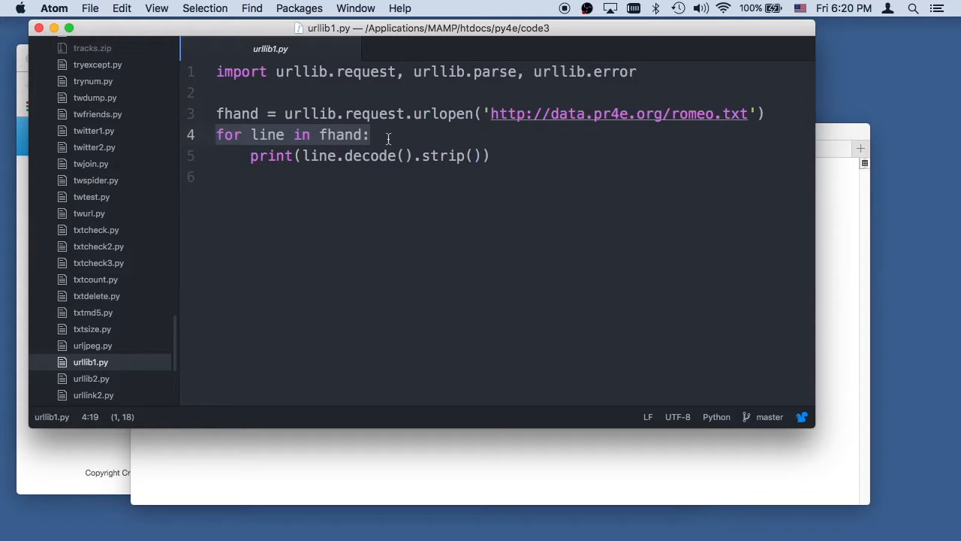
pyautogui.click(306, 156)
pyautogui.write('python')
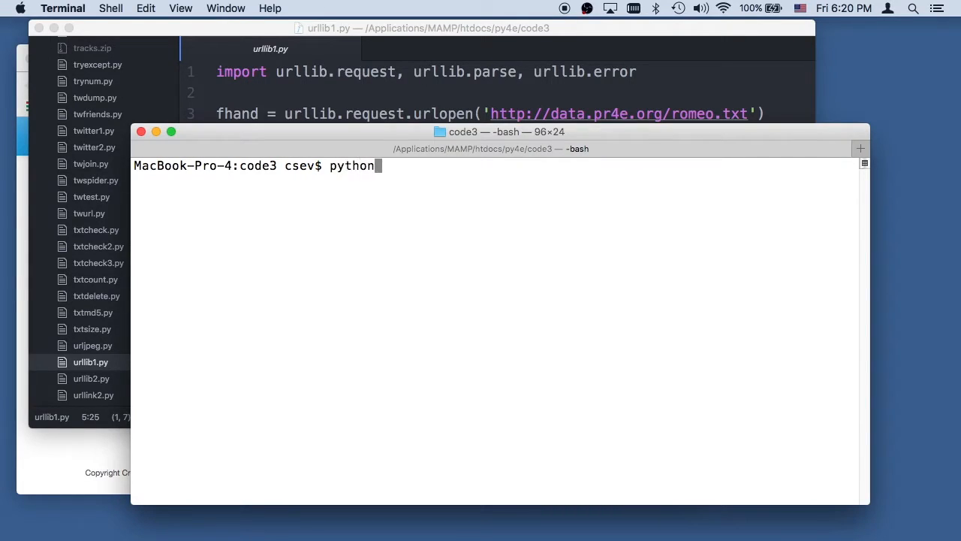
# Step: Run urllib1.py with python3 in Terminal to print the four romeo.txt lines
pyautogui.write('3 urllib1.py')
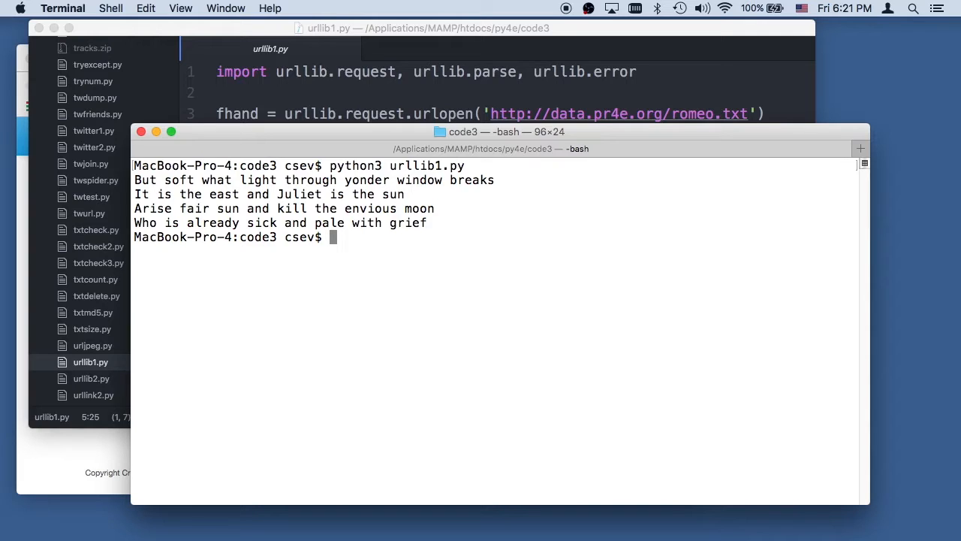
pyautogui.moveTo(440, 222)
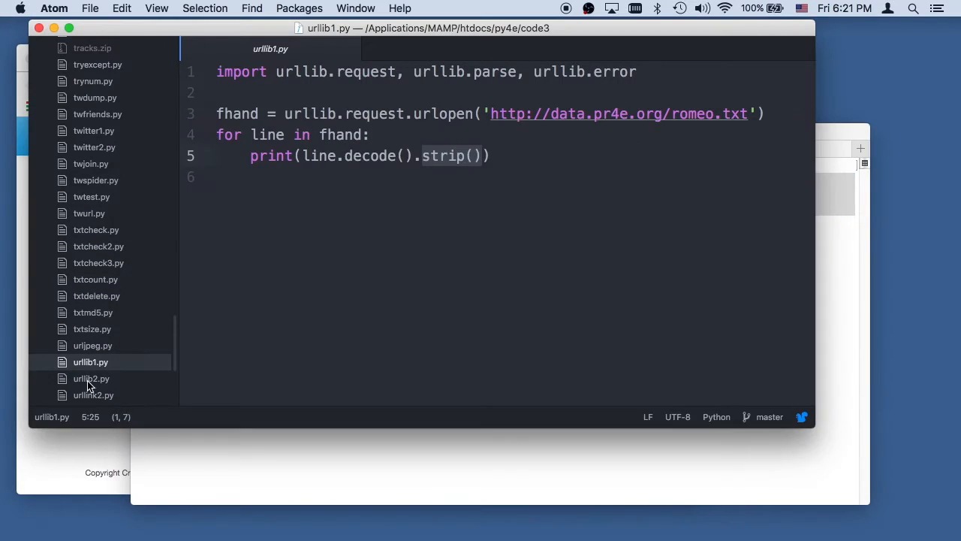
# Step: Glance at urllib2.py, then open urlwords.py from Atom's tree view
pyautogui.click(91, 377)
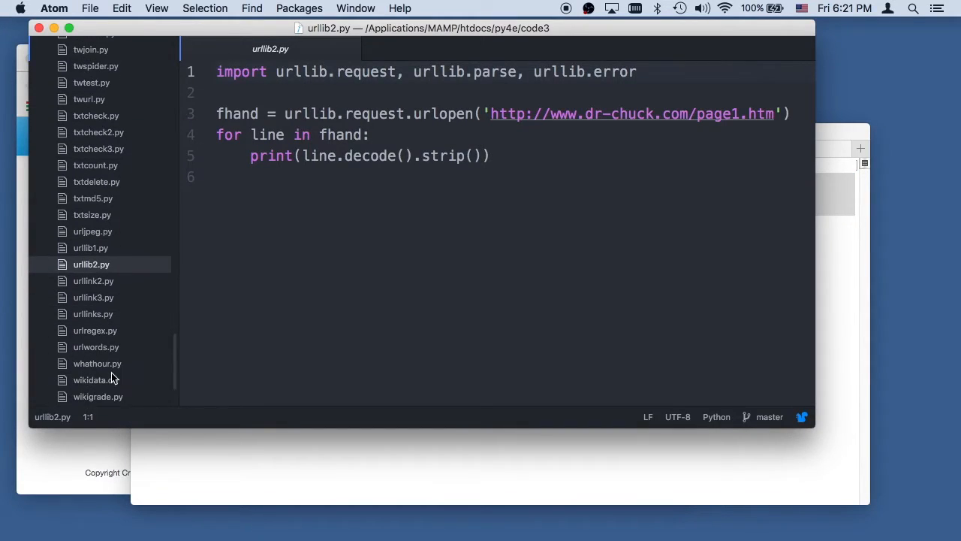
pyautogui.moveTo(101, 328)
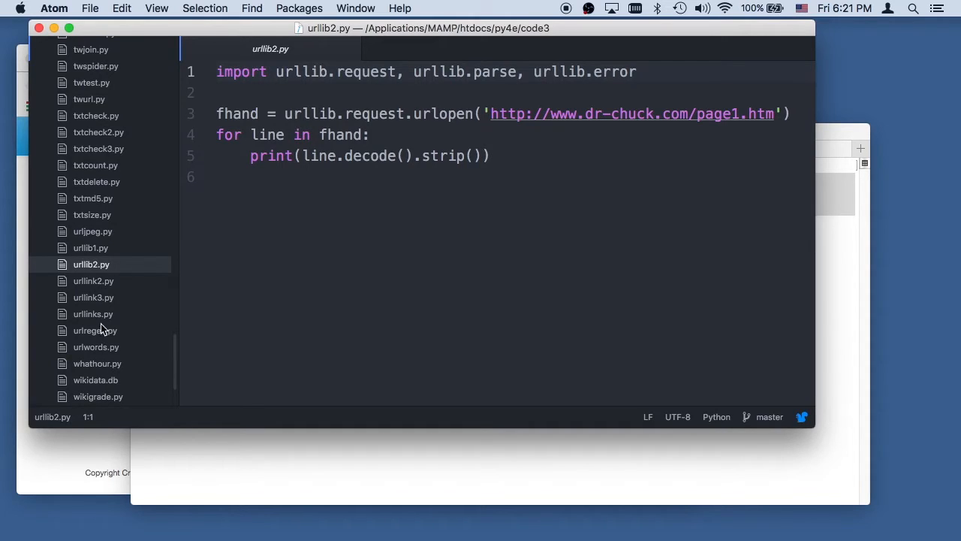
pyautogui.click(95, 346)
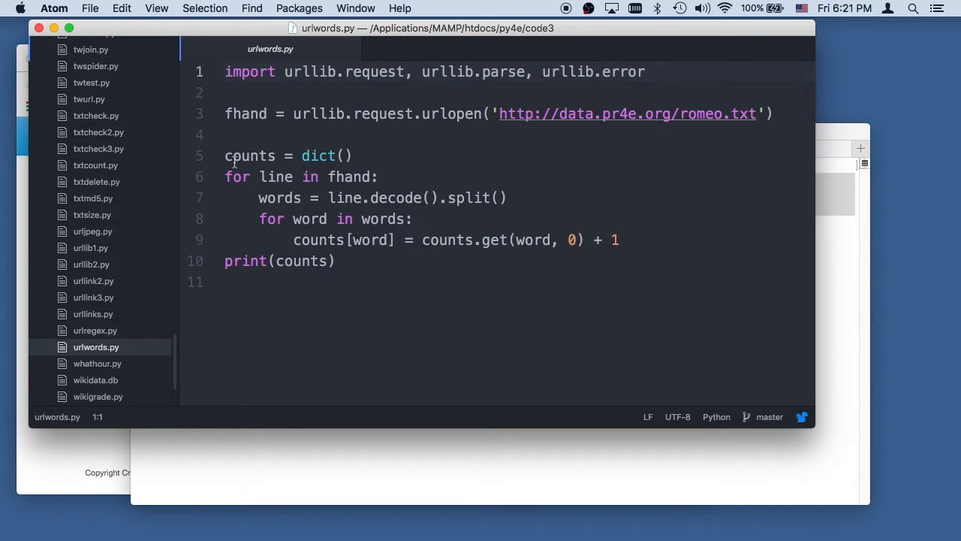
# Step: Walk through urlwords.py's word-counting loop and select line.decode() on line 7
pyautogui.click(234, 156)
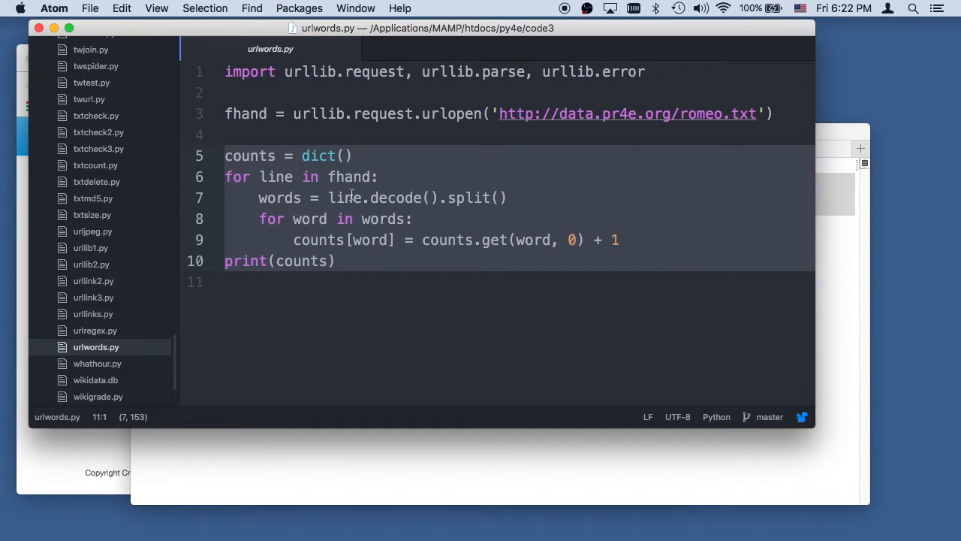
pyautogui.click(434, 198)
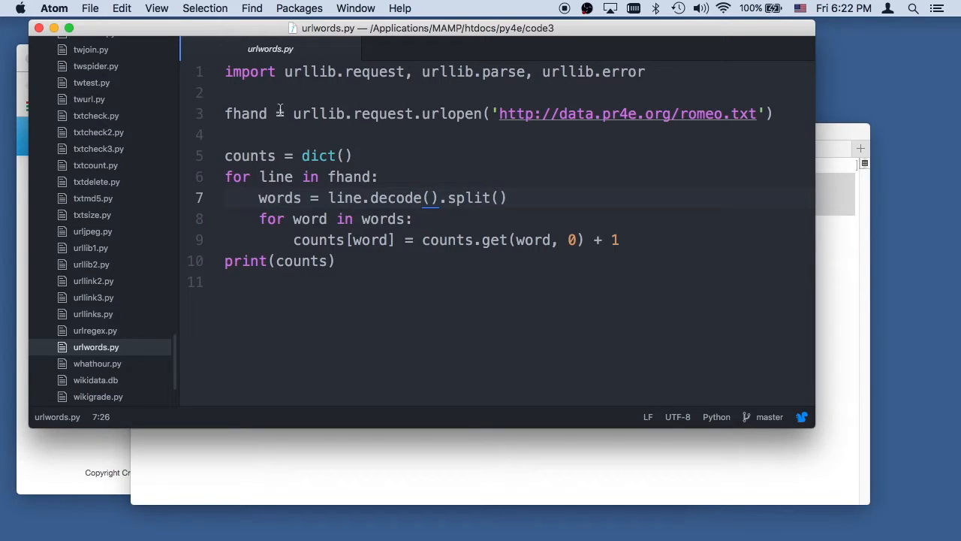
pyautogui.doubleClick(245, 114)
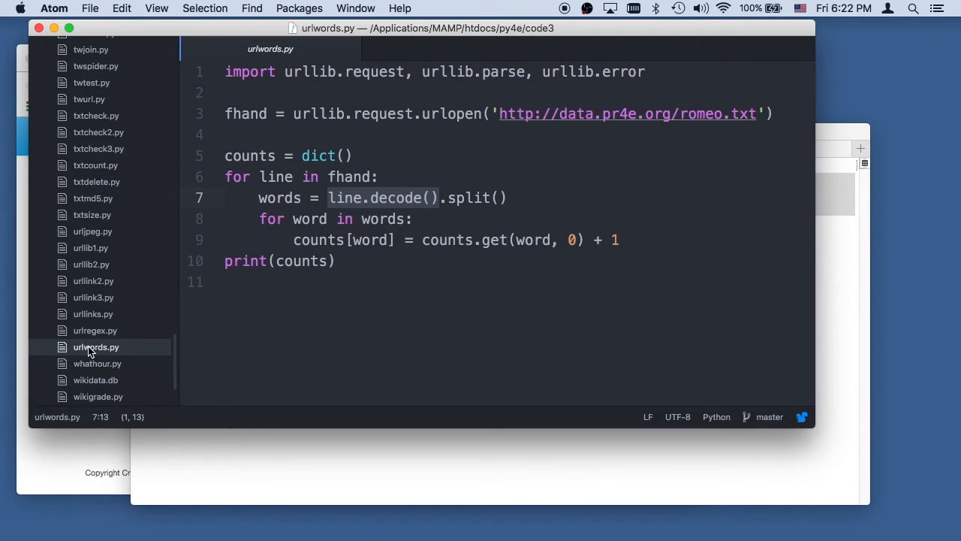
pyautogui.moveTo(96, 347)
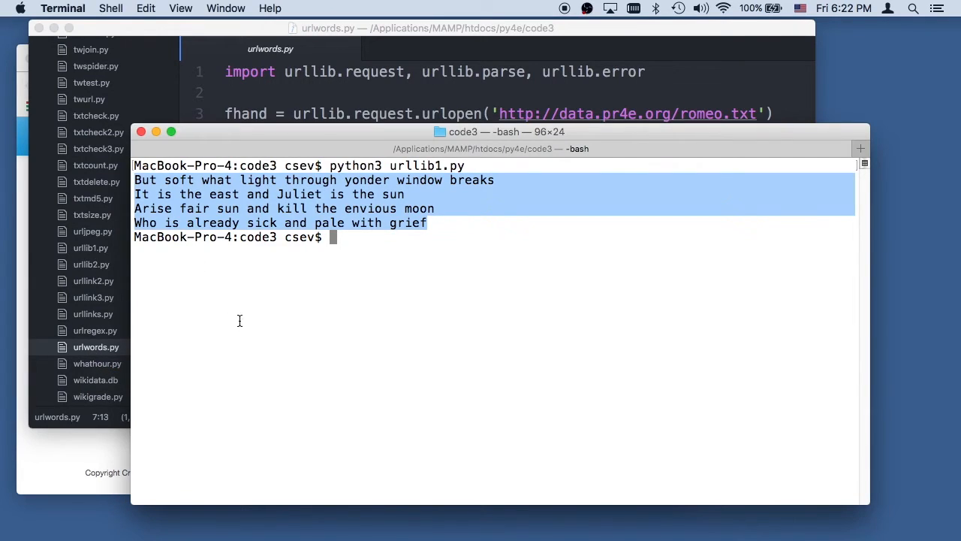
# Step: Start typing a python3 command with the script name at the Terminal prompt
pyautogui.write('python3')
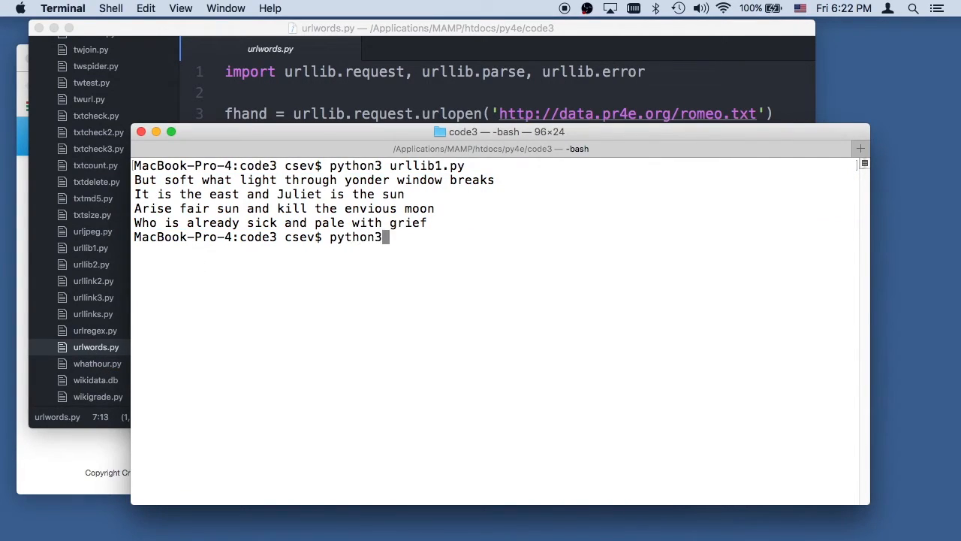
pyautogui.write('u')
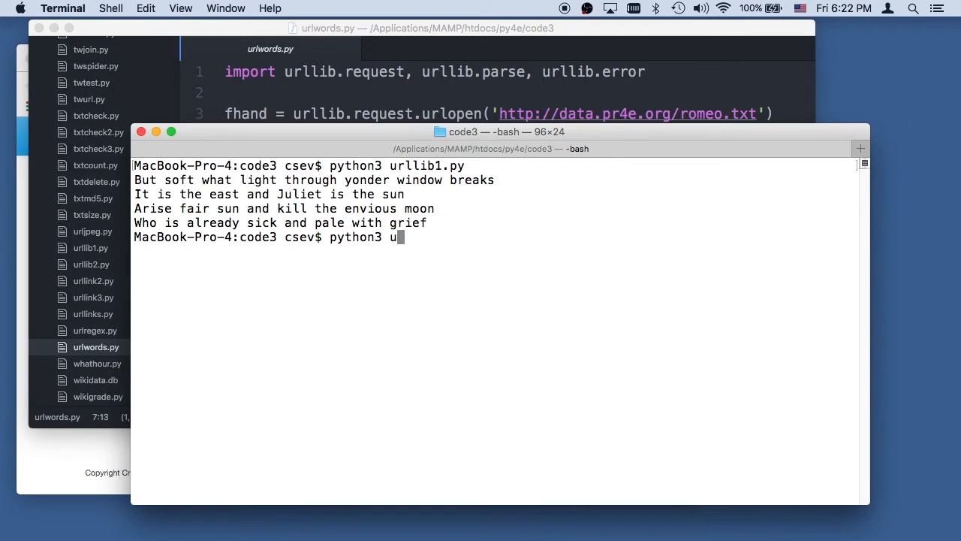